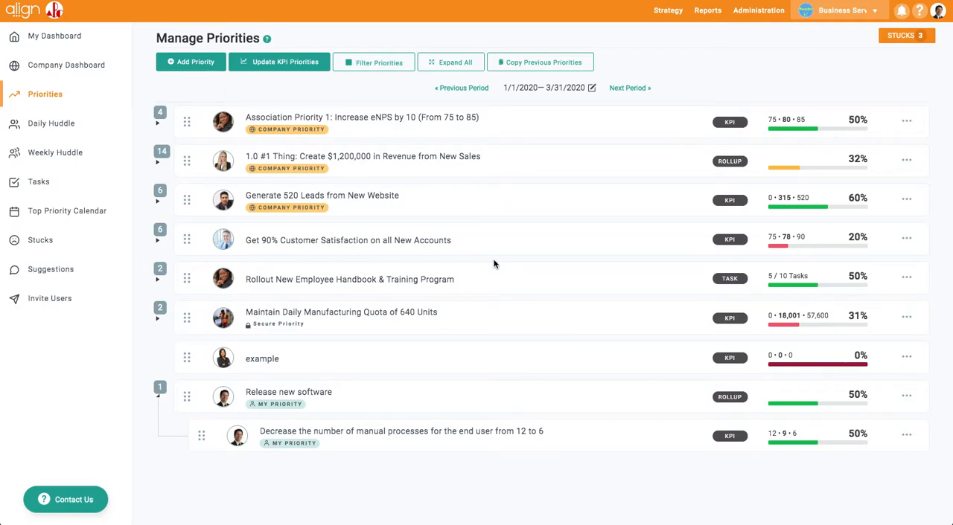
pyautogui.moveTo(295, 334)
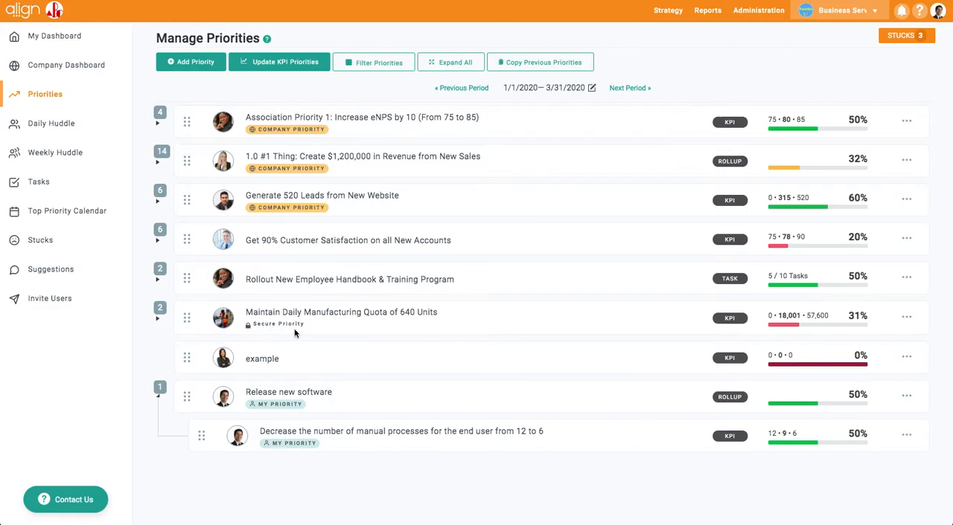
pyautogui.moveTo(43, 105)
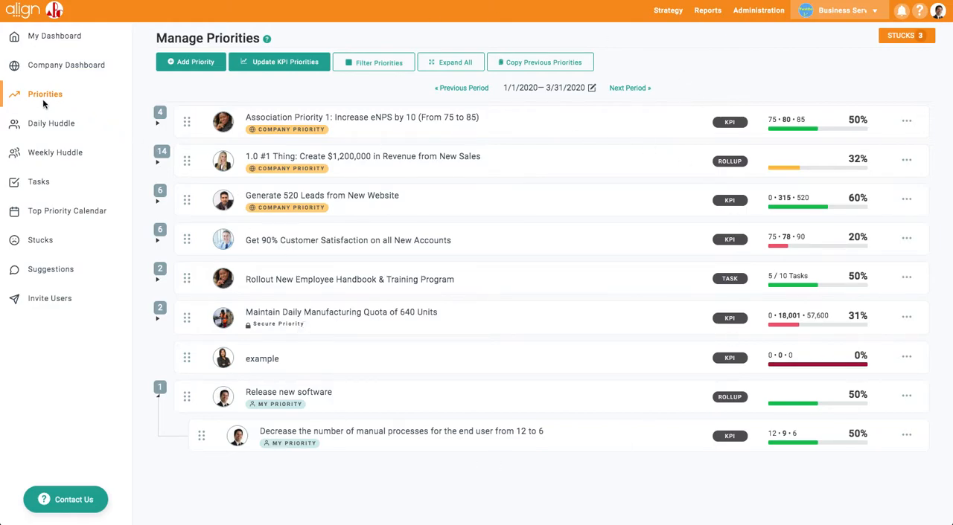
pyautogui.moveTo(41, 101)
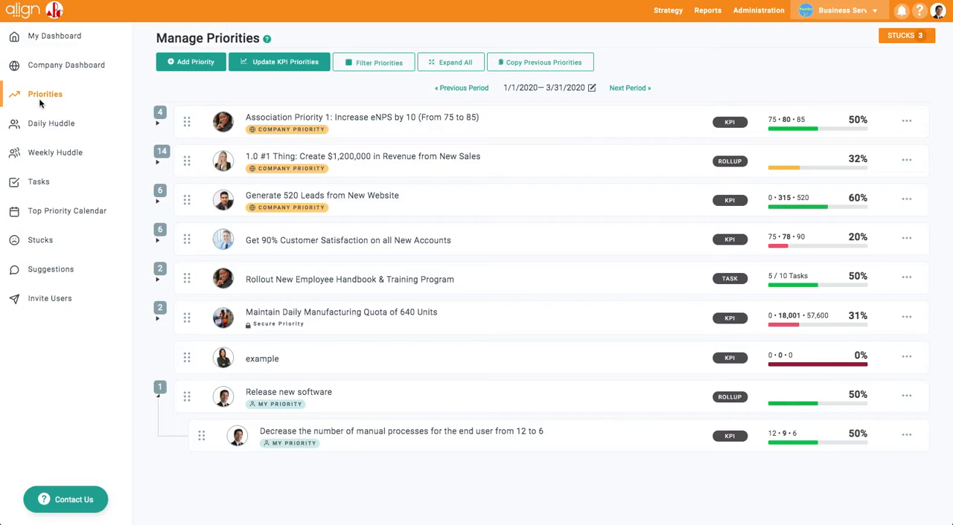
pyautogui.moveTo(111, 107)
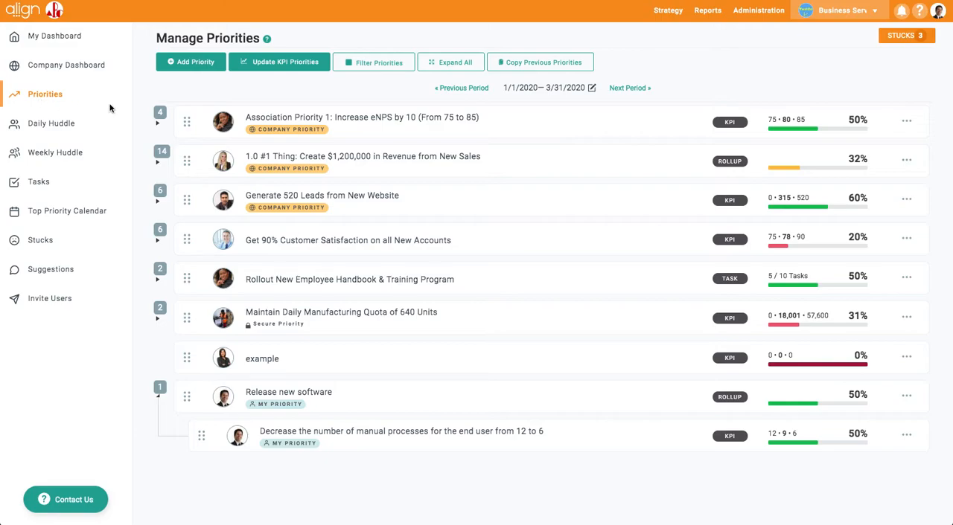
pyautogui.moveTo(406, 122)
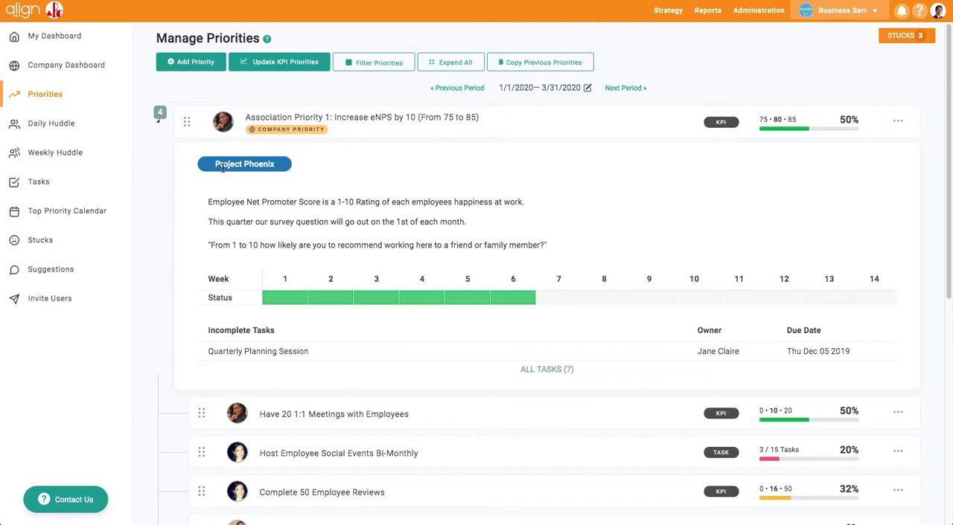
pyautogui.moveTo(226, 203)
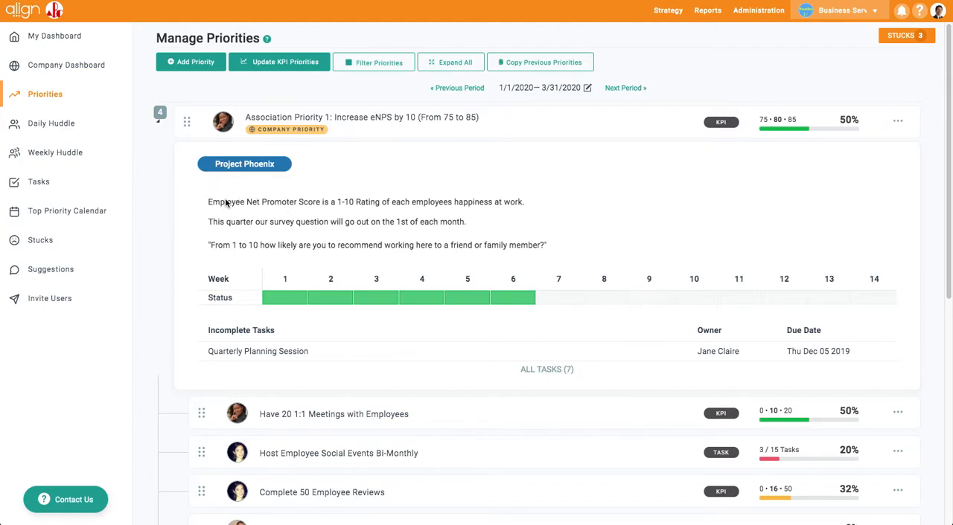
pyautogui.moveTo(215, 286)
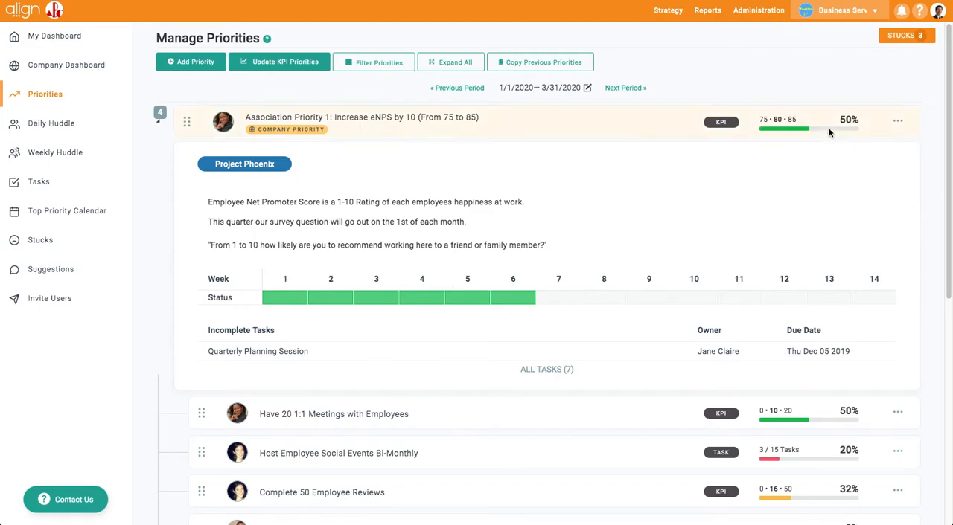
pyautogui.moveTo(777, 119)
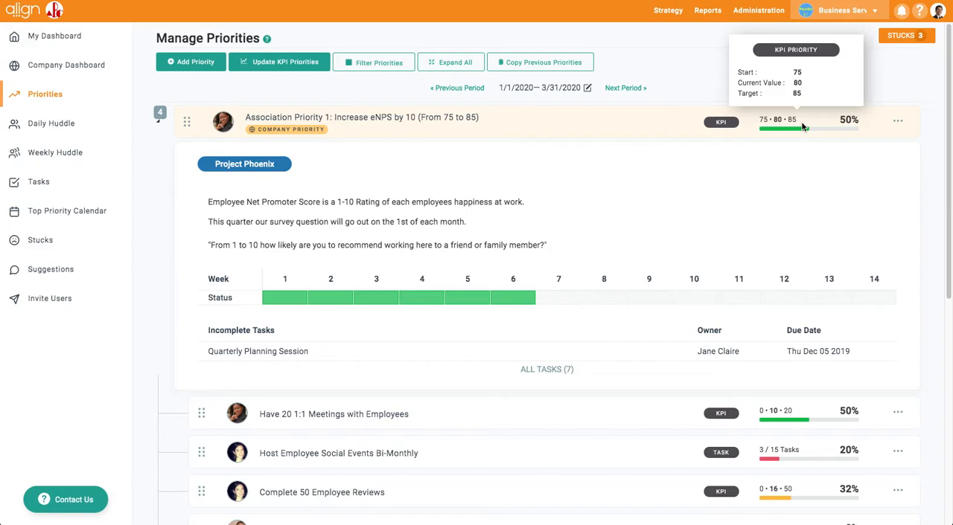
# Step: Scroll the expanded eNPS priority to reveal its sub-priorities, including the Q3 Kickoff Session attendance goal
pyautogui.scroll(-3)
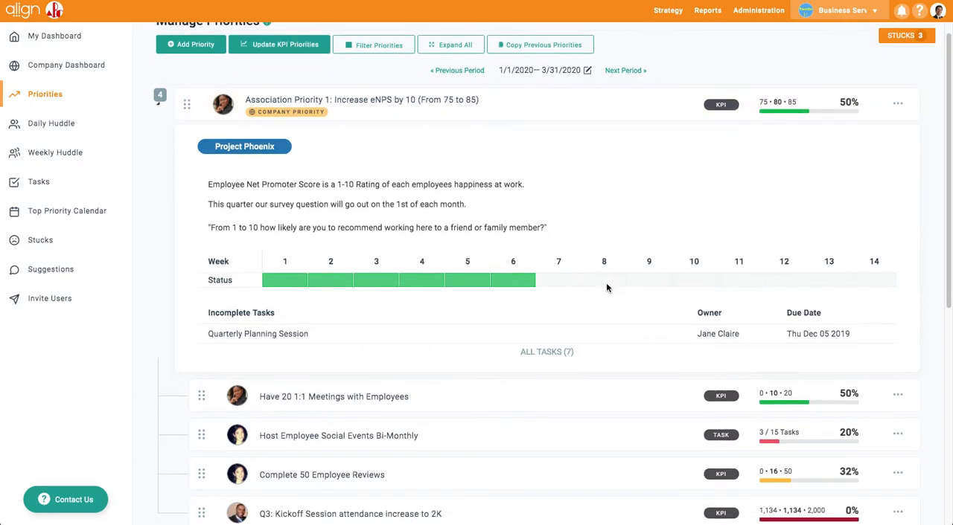
pyautogui.moveTo(289, 327)
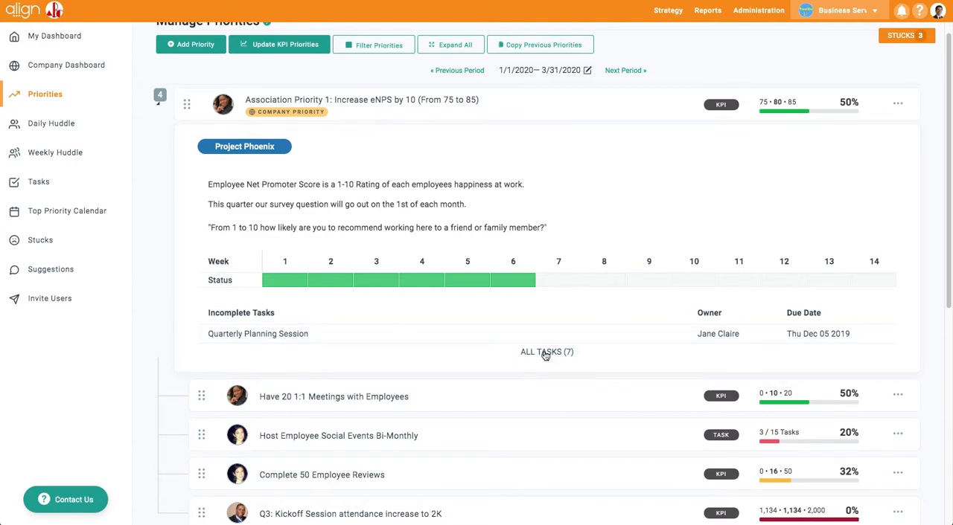
# Step: View all tasks related to the eNPS priority, dismiss the list, and collapse the priority's details
pyautogui.click(546, 351)
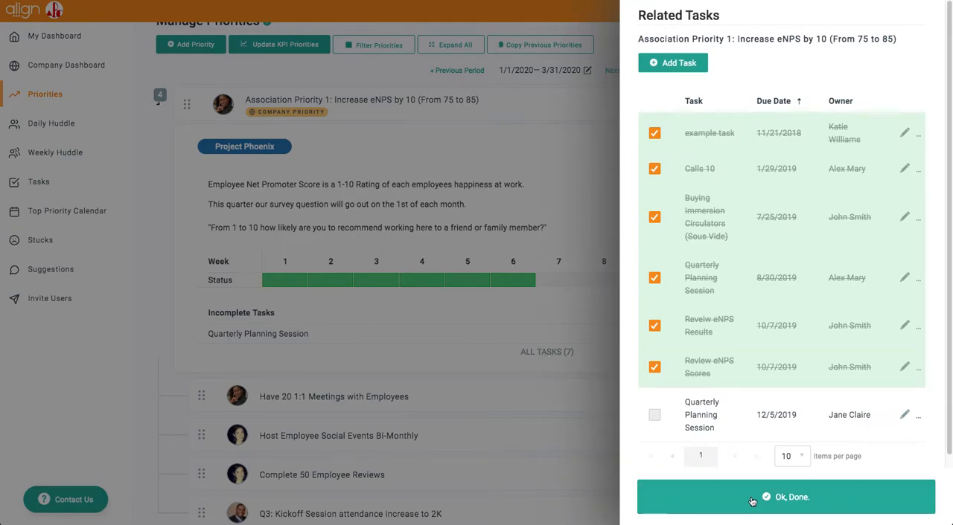
pyautogui.click(783, 497)
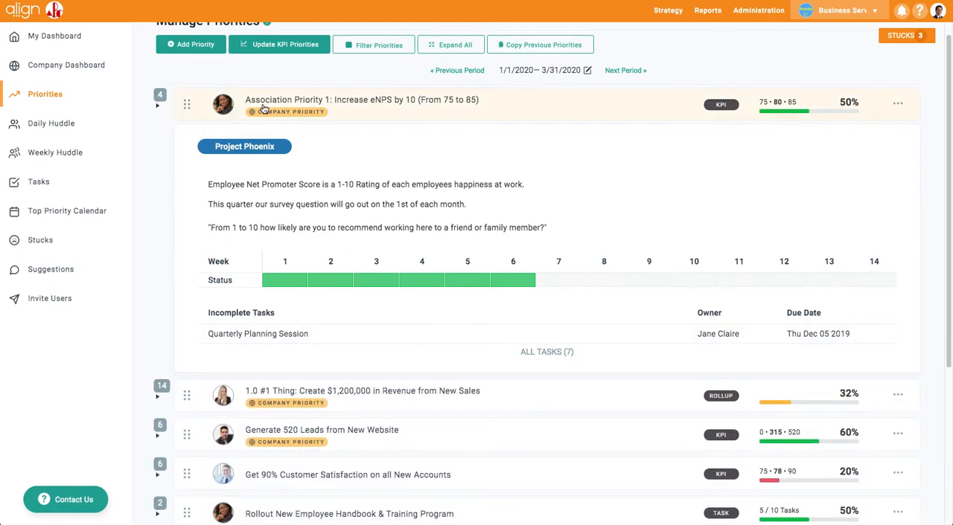
pyautogui.click(158, 104)
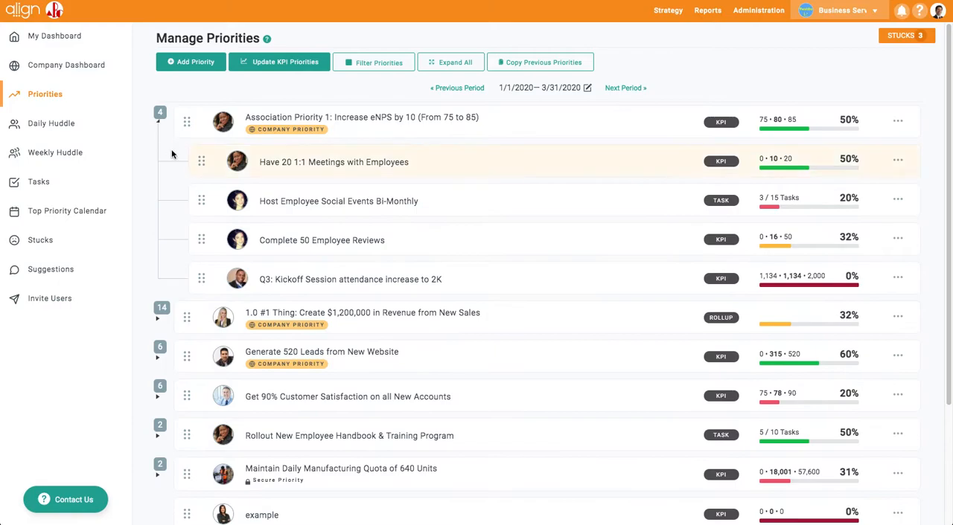
pyautogui.moveTo(188, 289)
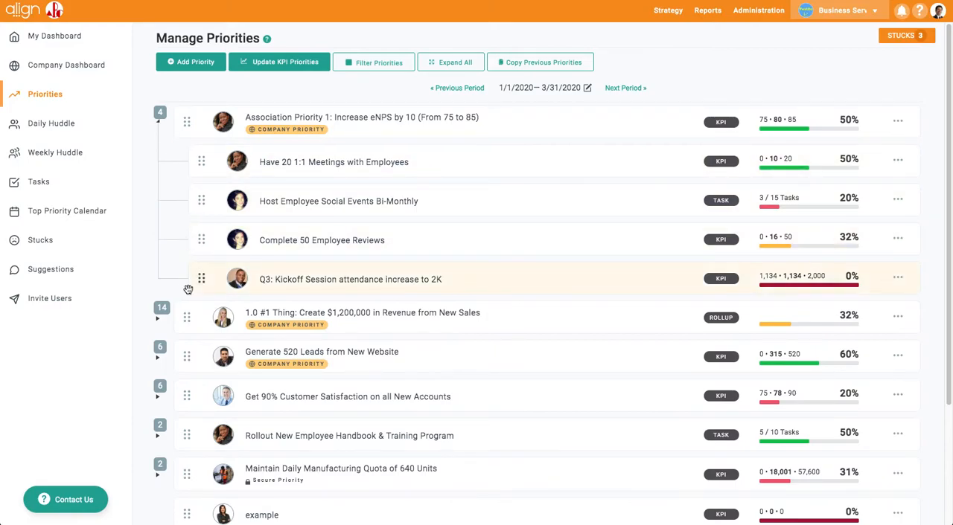
# Step: Show the action menu for the Association Priority 1 (eNPS) row
pyautogui.click(897, 121)
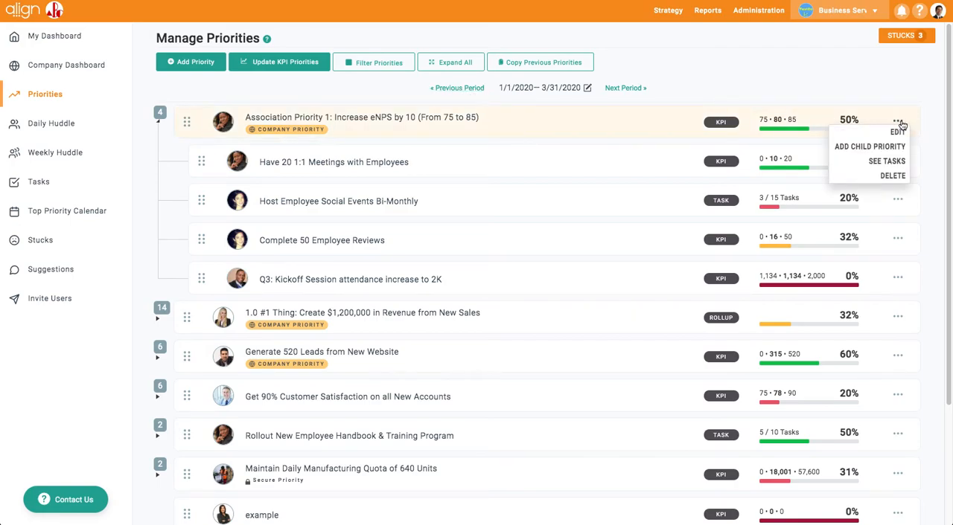
pyautogui.moveTo(896, 133)
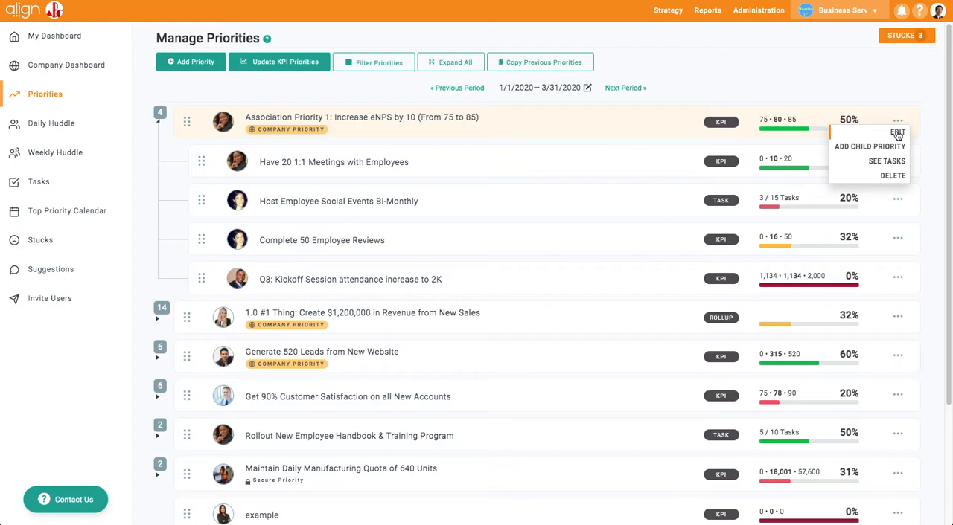
pyautogui.moveTo(887, 161)
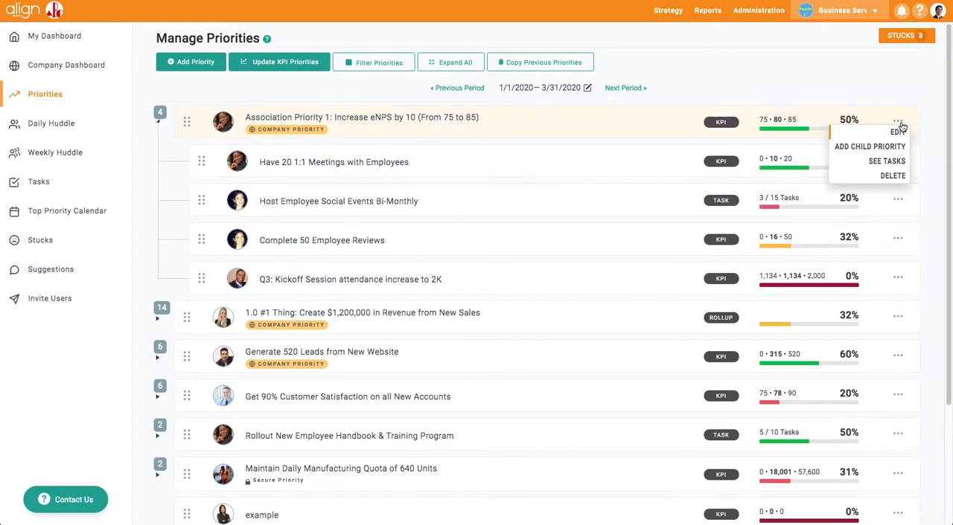
pyautogui.moveTo(896, 131)
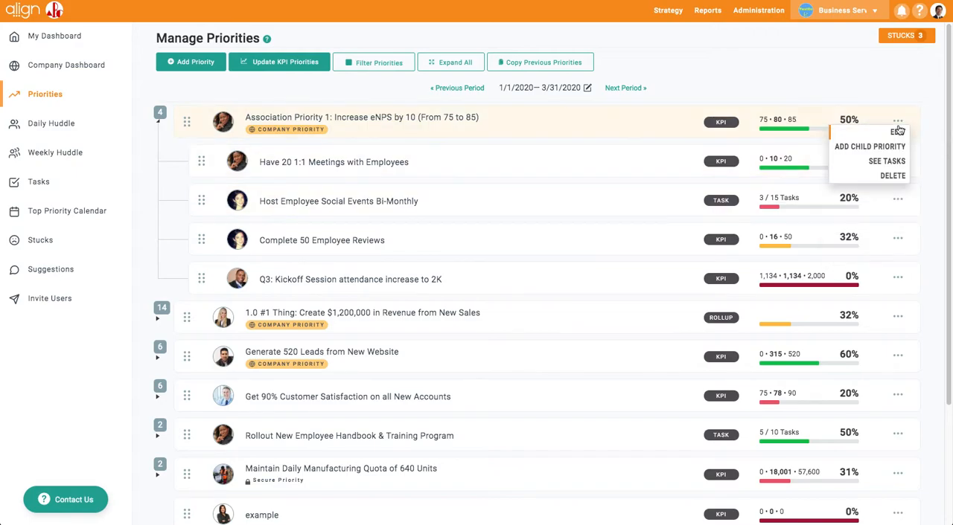
# Step: Edit the eNPS priority's KPI current value from 80 to 81 and save, raising progress to 60%
pyautogui.click(895, 131)
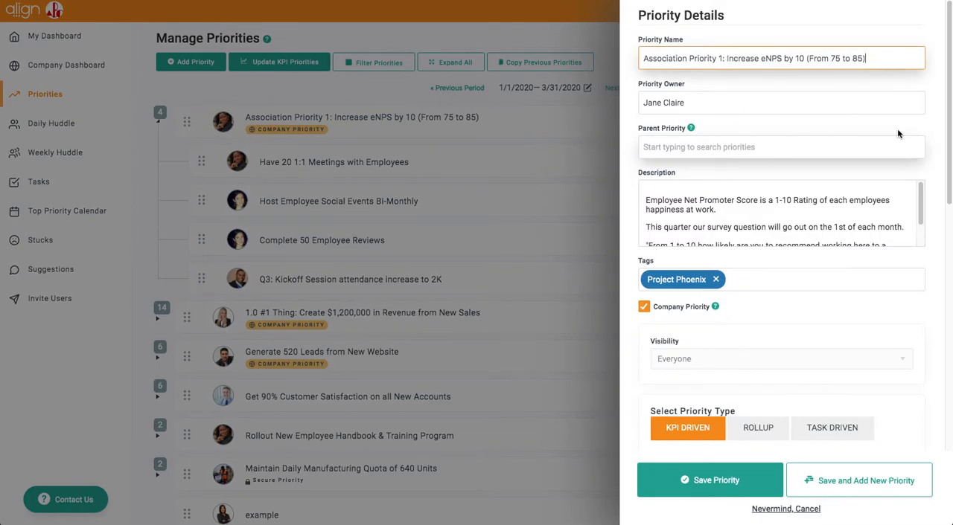
pyautogui.scroll(-3)
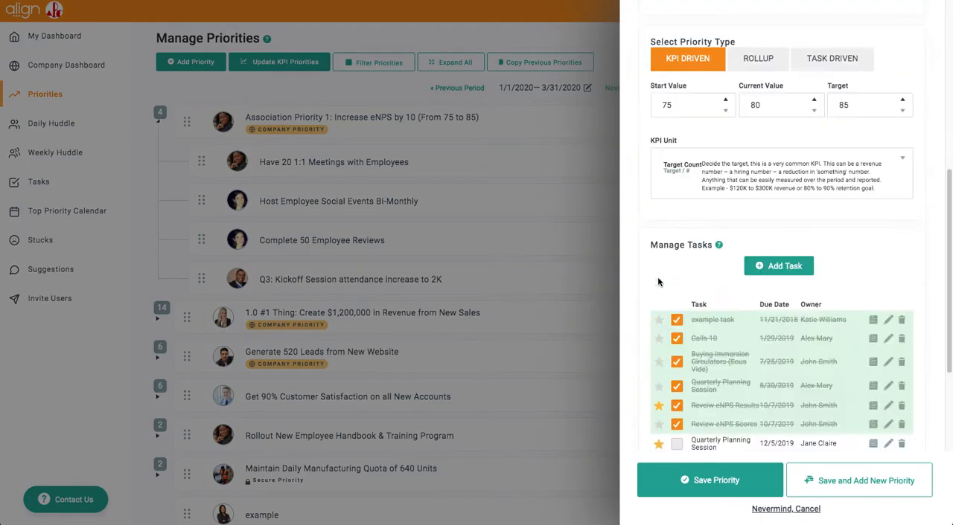
pyautogui.click(774, 74)
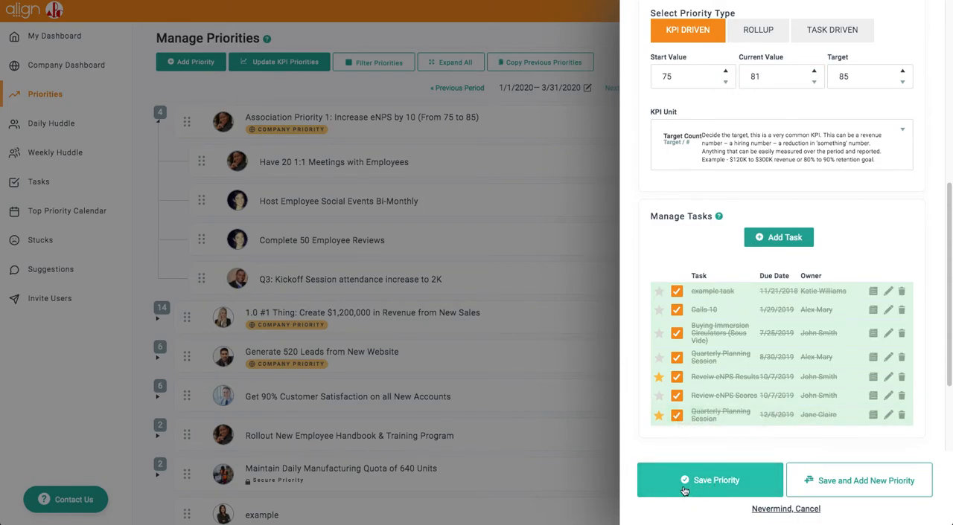
pyautogui.click(708, 479)
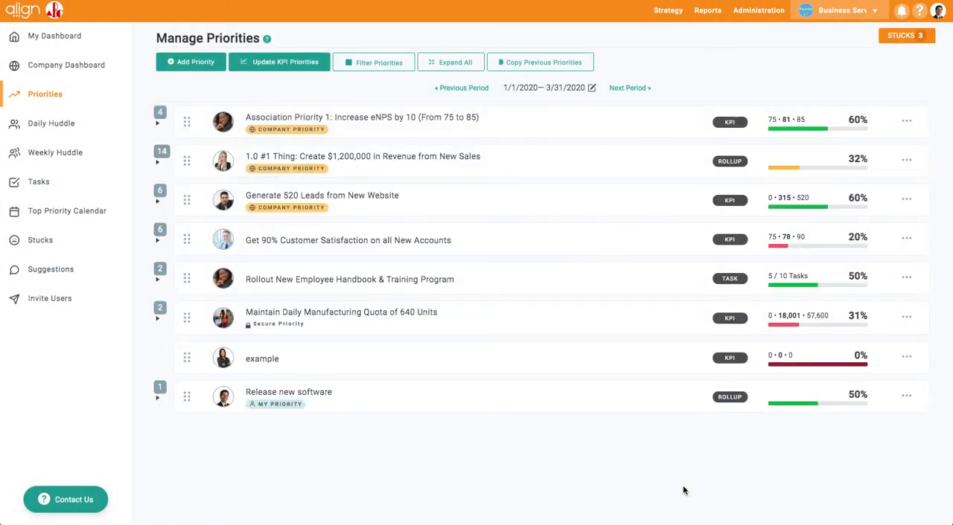
pyautogui.moveTo(679, 485)
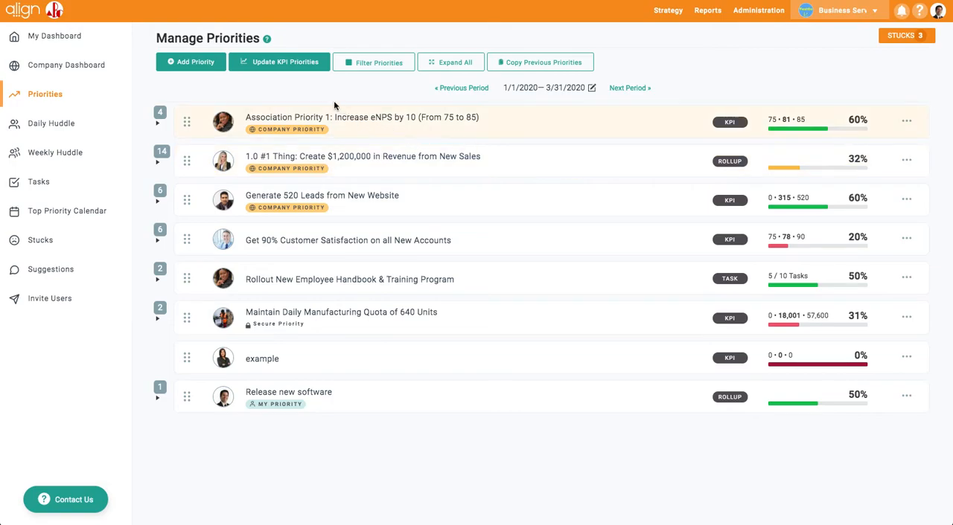
pyautogui.moveTo(284, 63)
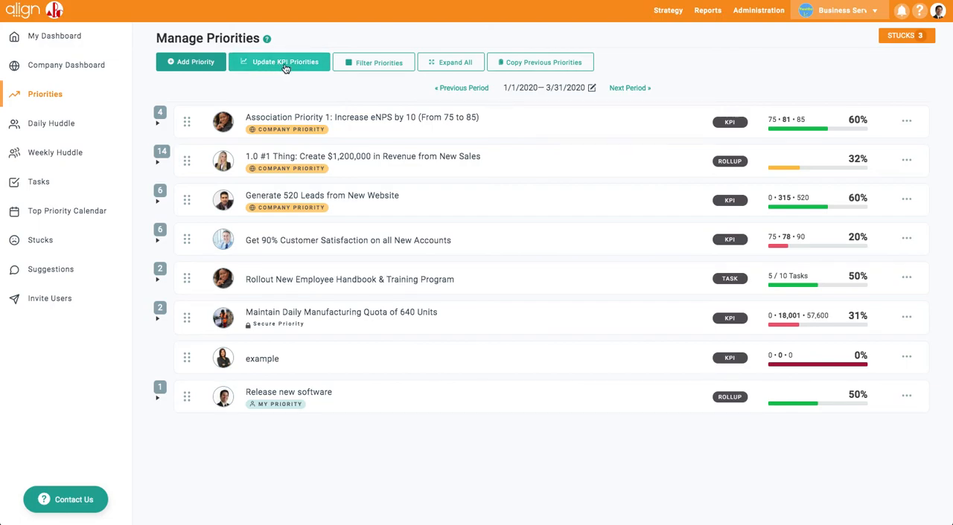
pyautogui.click(280, 62)
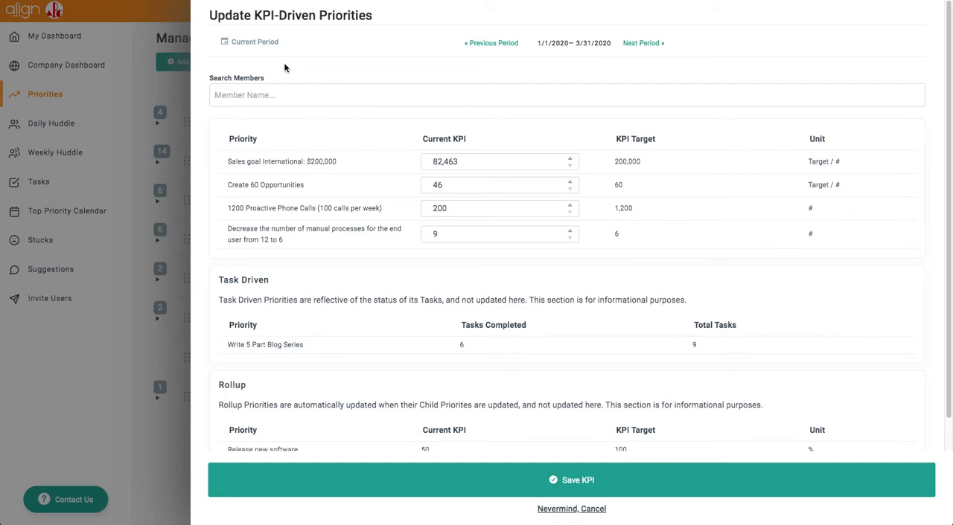
pyautogui.scroll(-3)
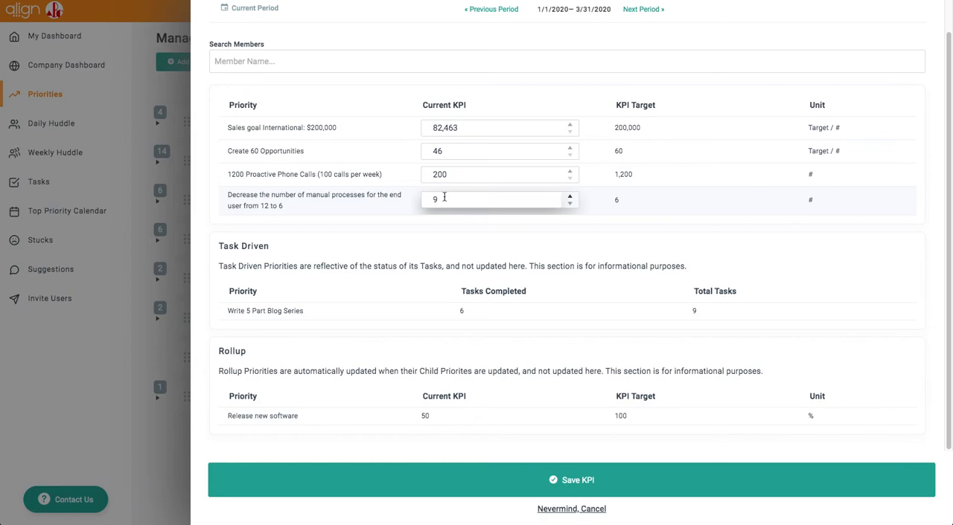
pyautogui.moveTo(532, 345)
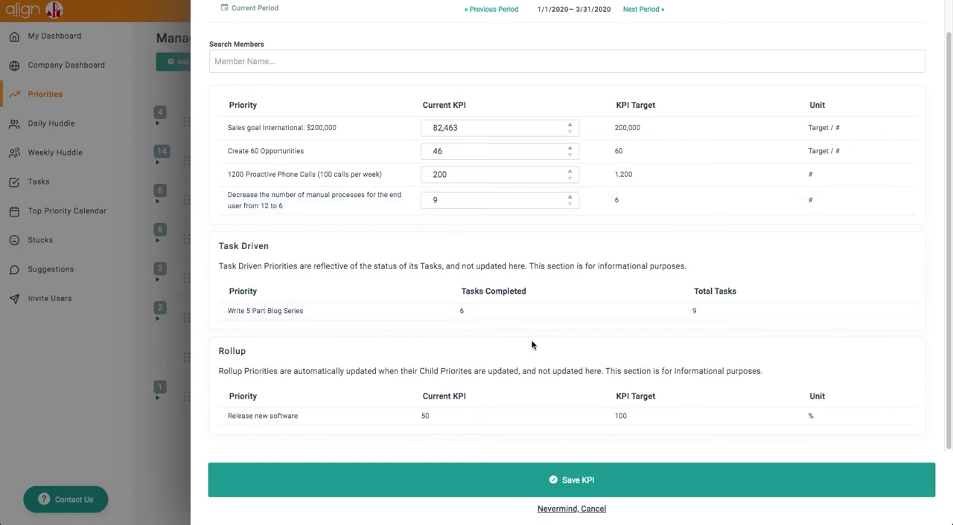
pyautogui.moveTo(659, 340)
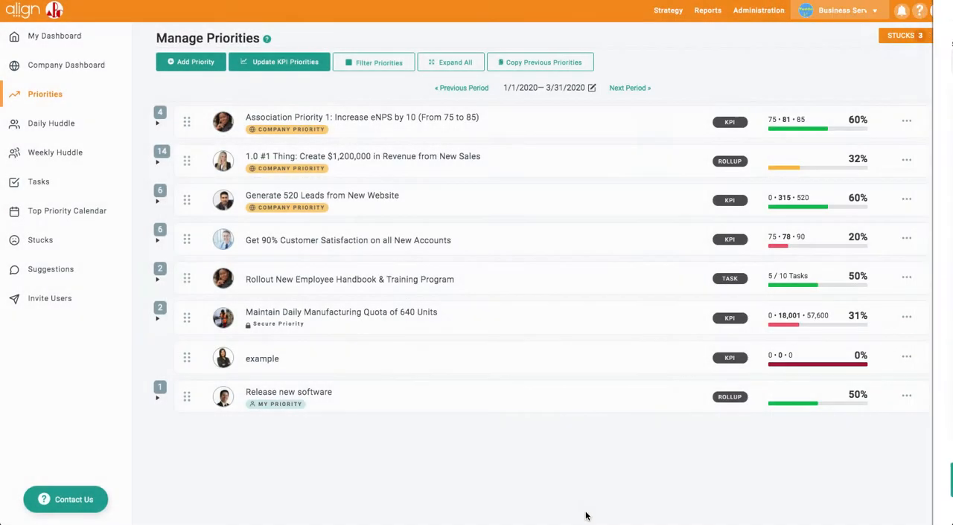
pyautogui.moveTo(428, 121)
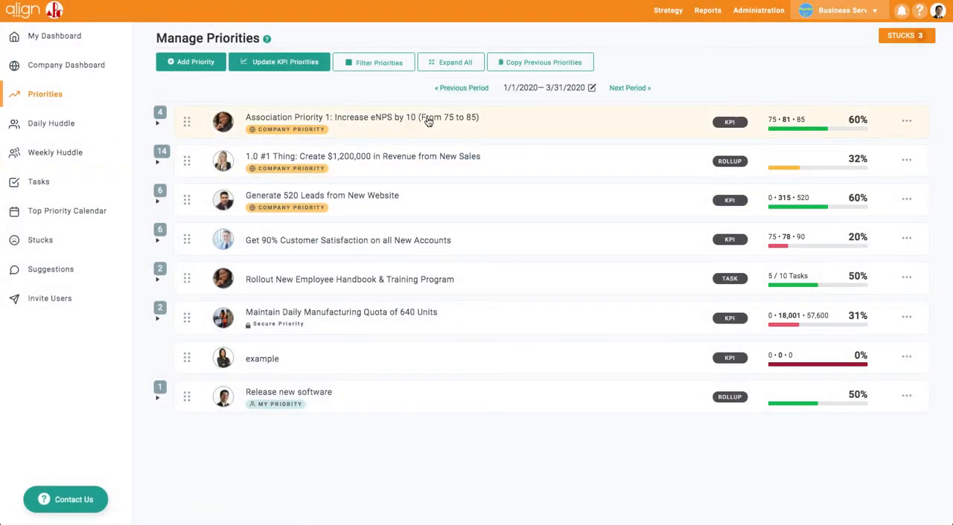
pyautogui.moveTo(410, 125)
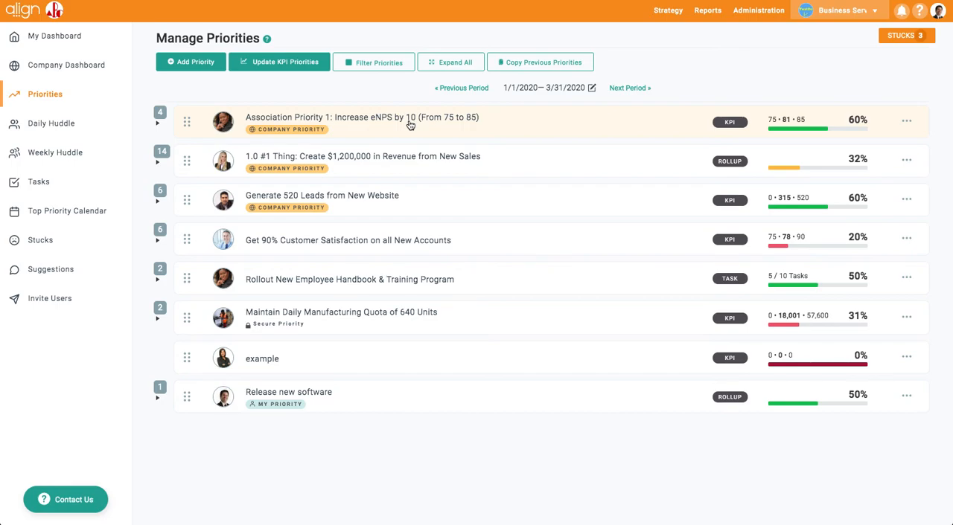
pyautogui.moveTo(482, 122)
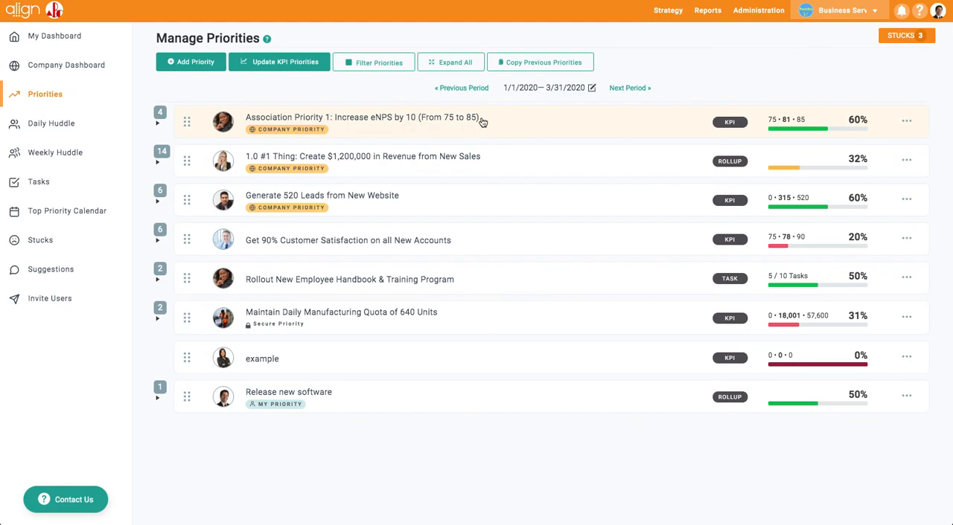